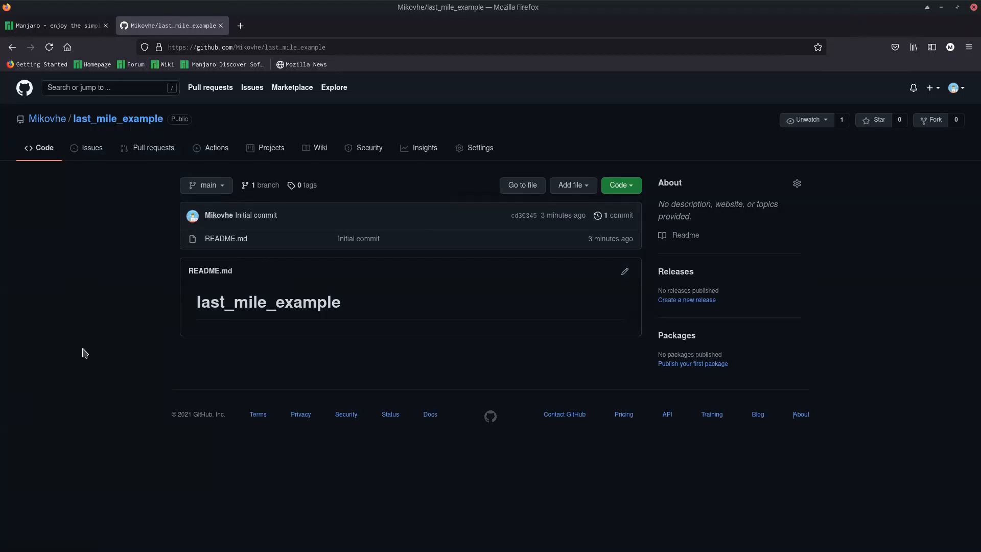
pyautogui.moveTo(199, 175)
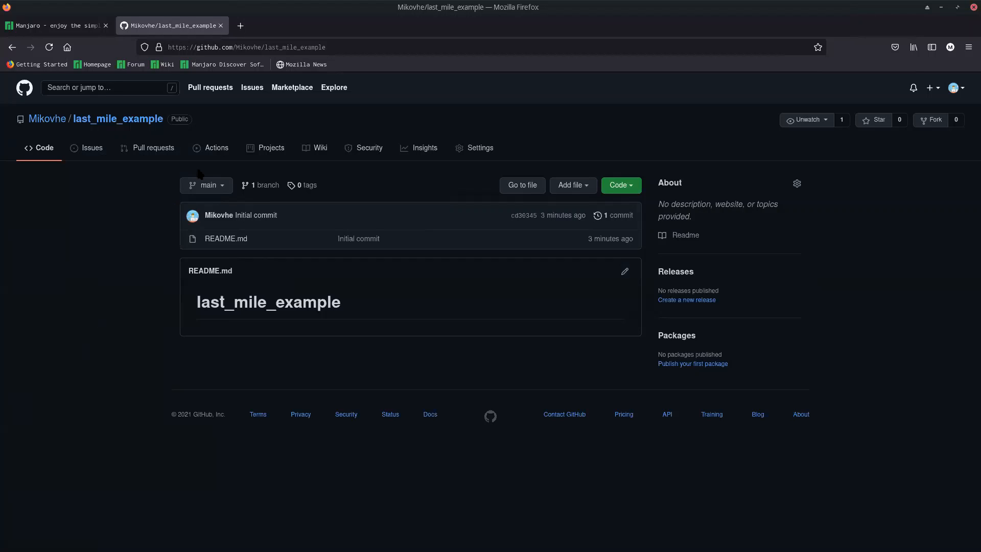
pyautogui.moveTo(87, 289)
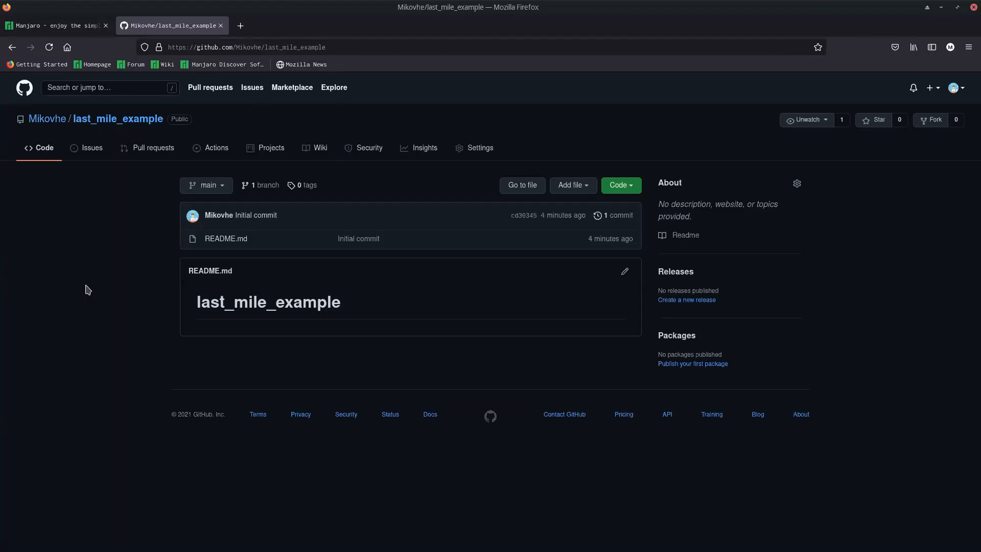
pyautogui.moveTo(193, 258)
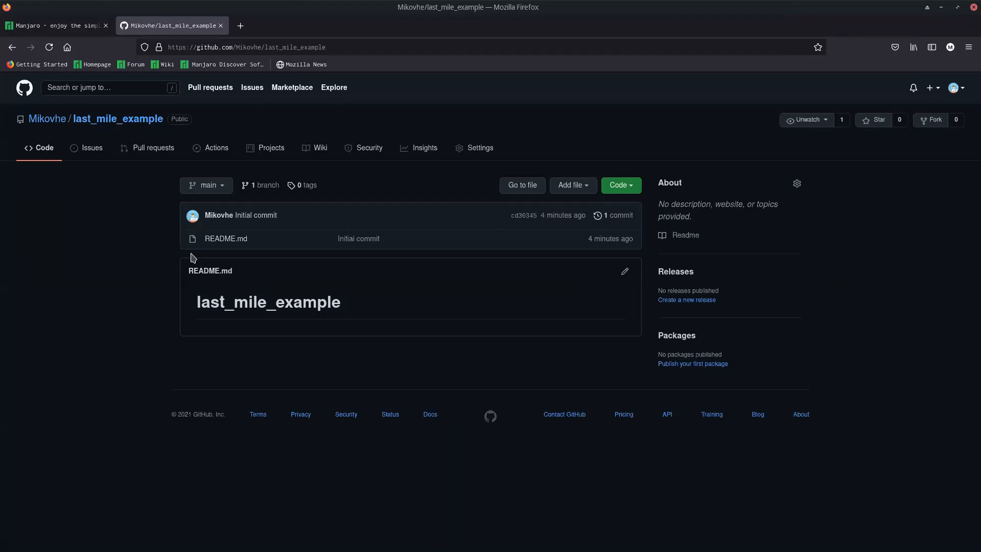
pyautogui.moveTo(412, 180)
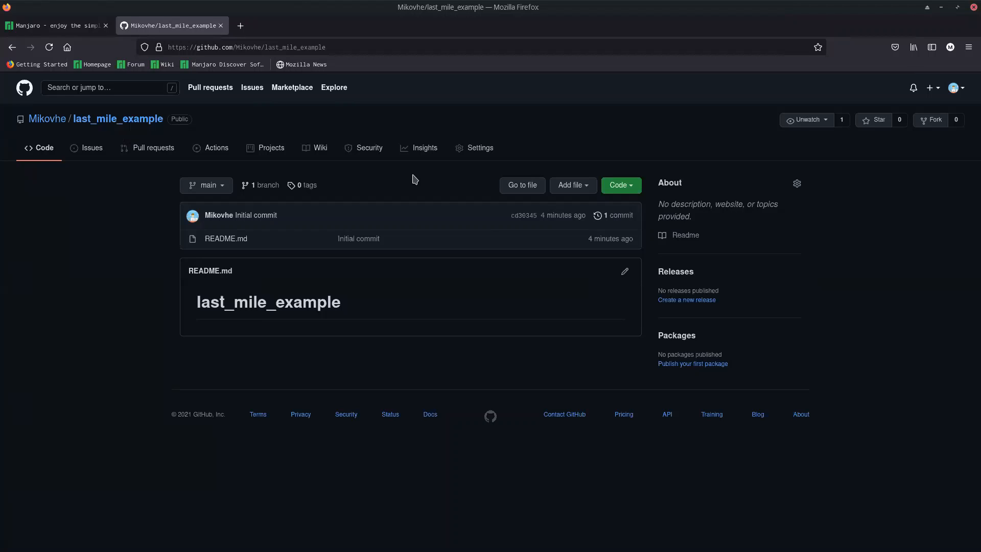
pyautogui.moveTo(932, 120)
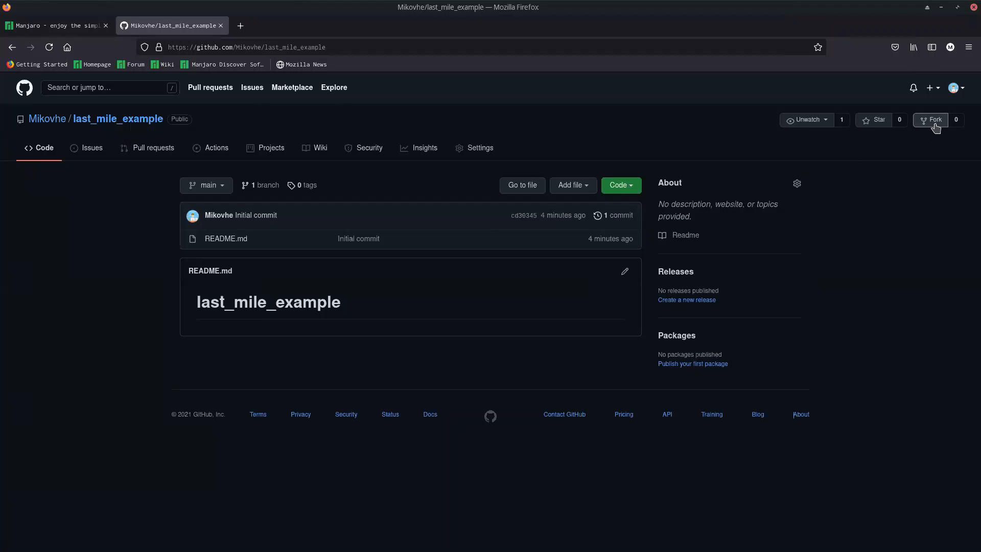
pyautogui.moveTo(934, 120)
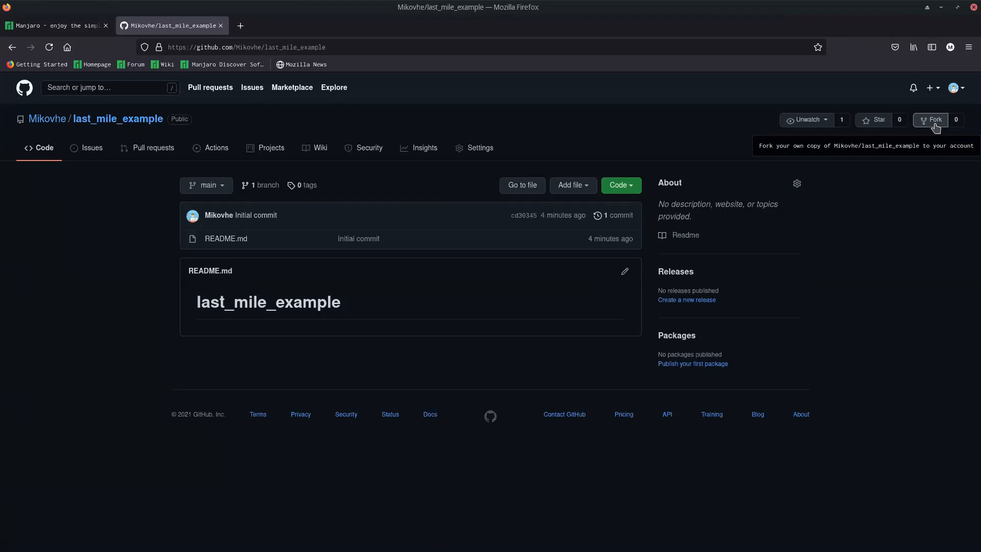
pyautogui.moveTo(47, 118)
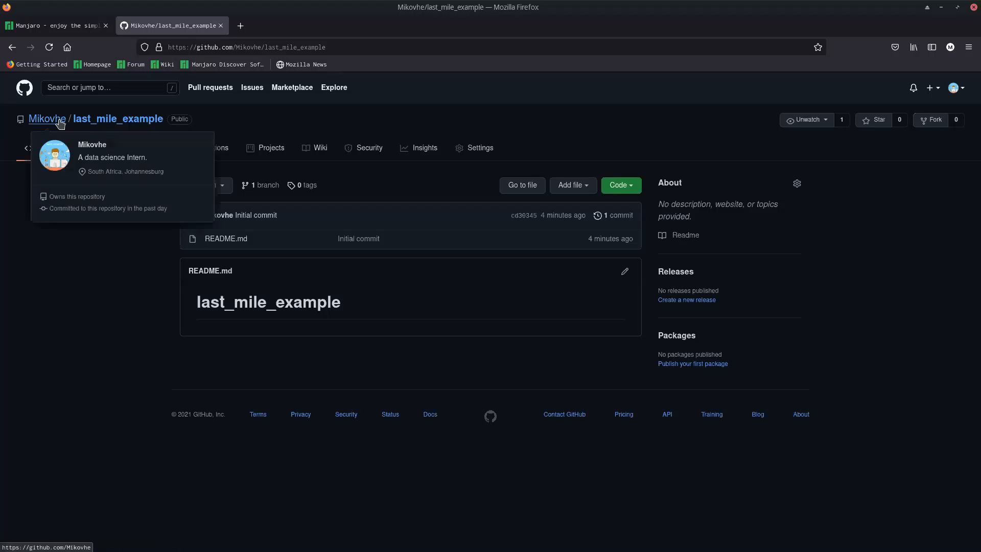
# - Show the owner's profile Repositories list and scroll down to machine-learning-books-1 at its end
pyautogui.click(47, 119)
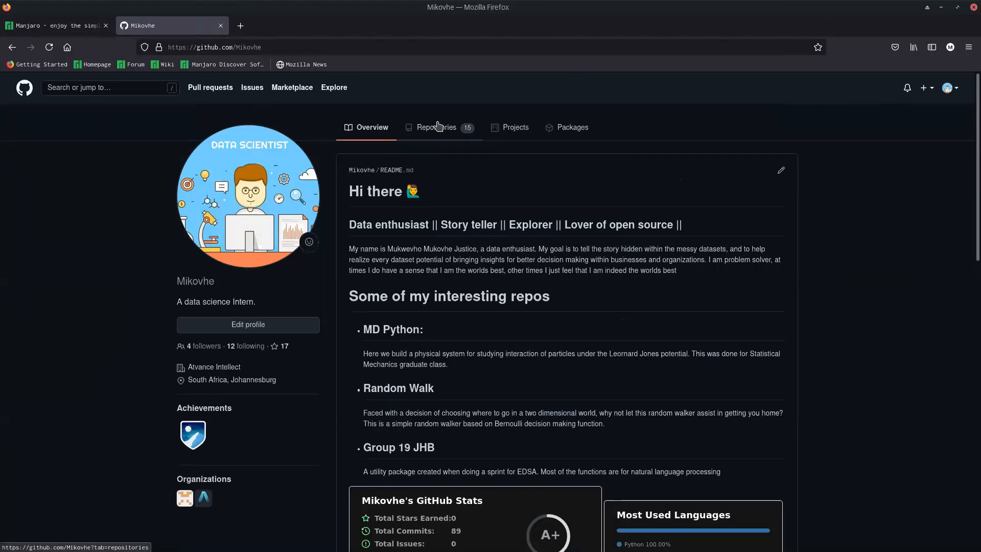
pyautogui.click(436, 127)
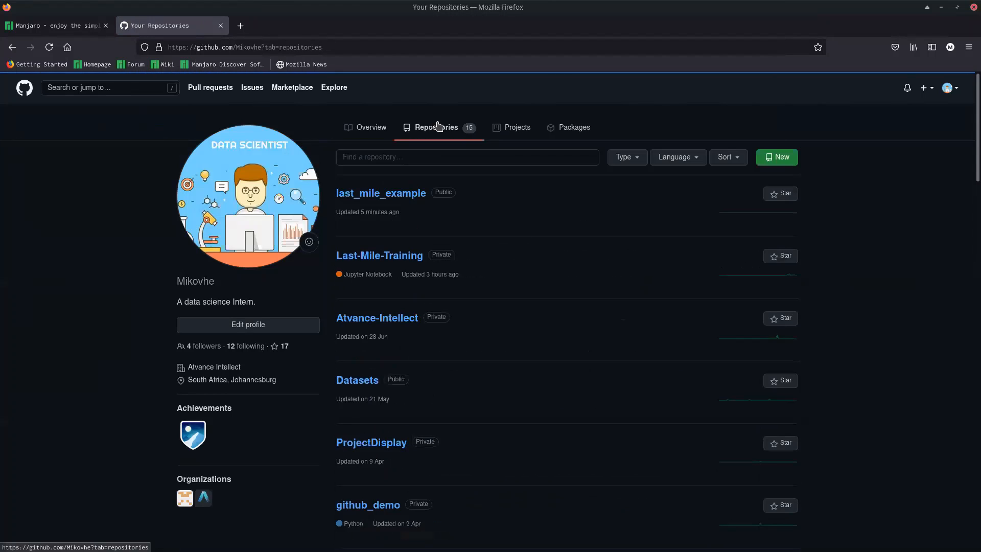
pyautogui.scroll(-3)
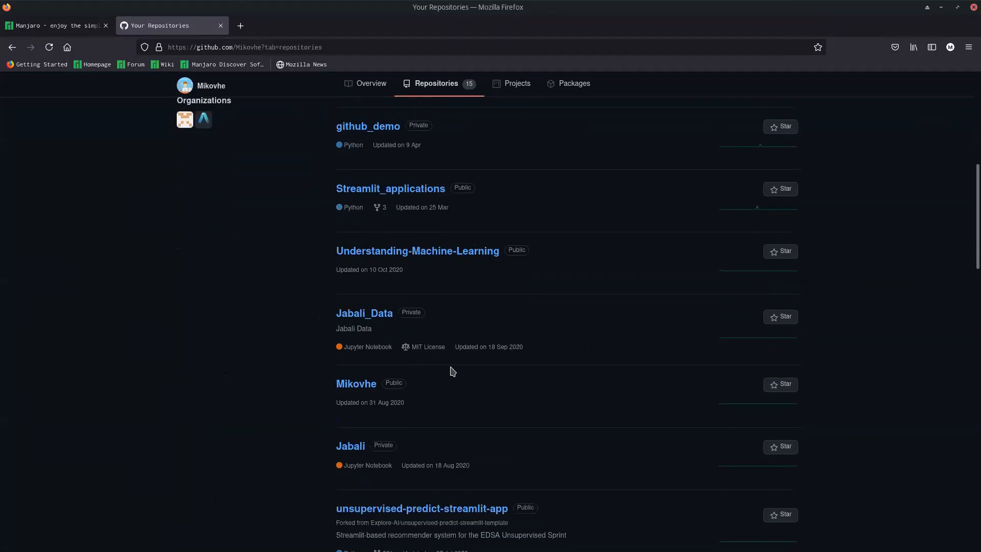
pyautogui.scroll(-3)
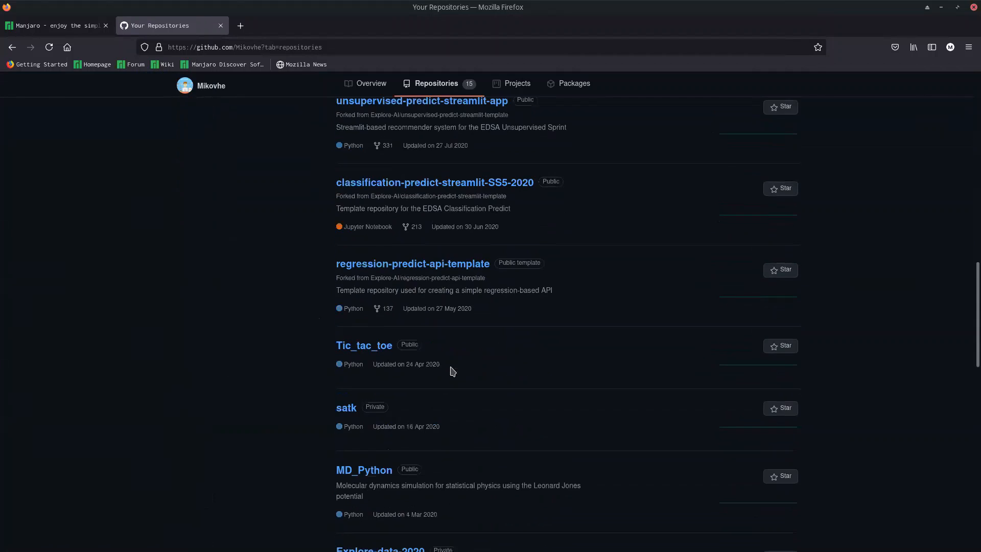
pyautogui.scroll(-3)
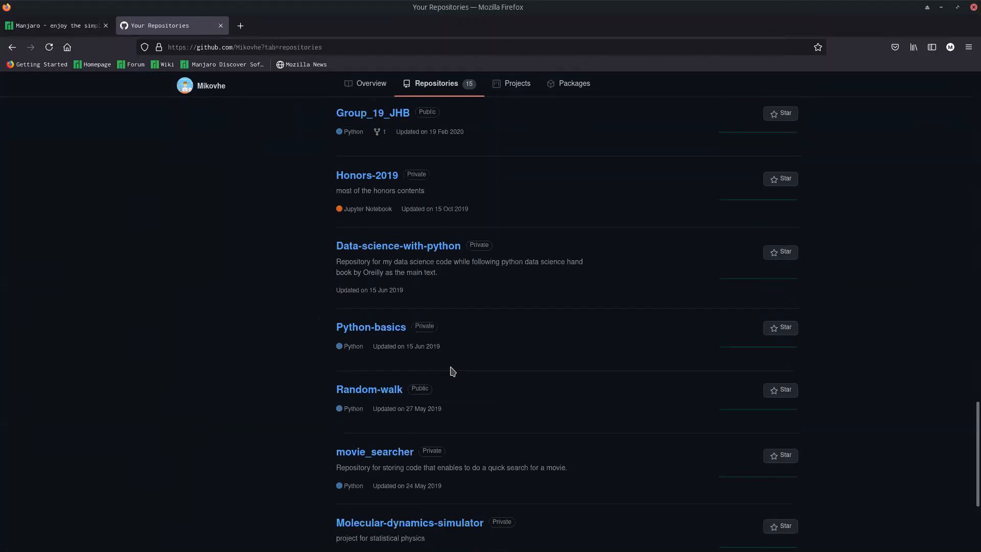
pyautogui.scroll(-3)
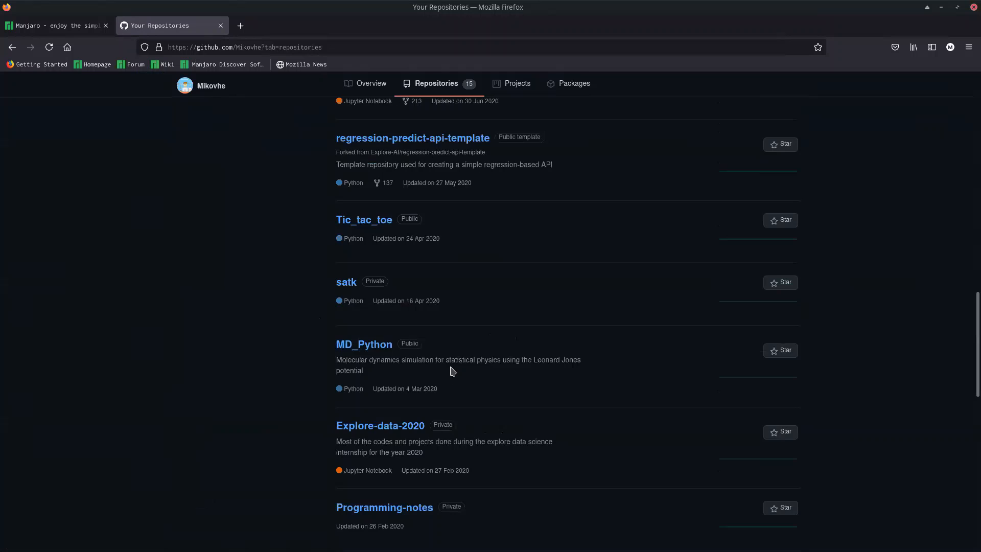
pyautogui.scroll(-3)
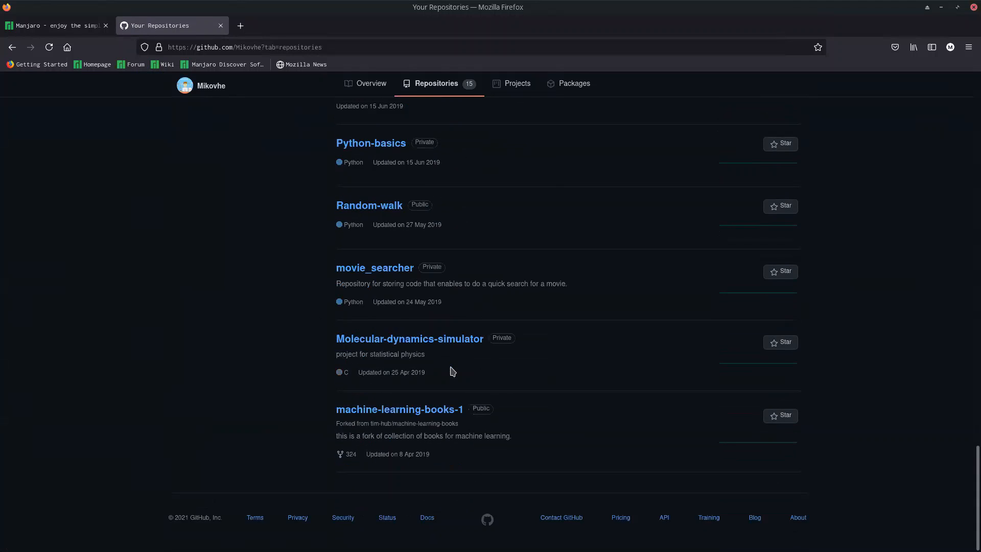
pyautogui.moveTo(413, 424)
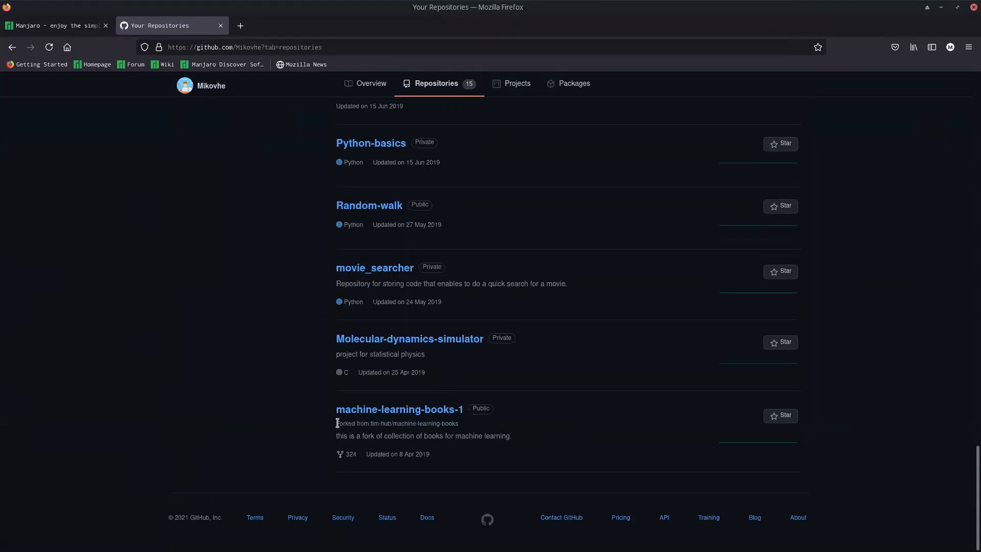
pyautogui.moveTo(336, 428)
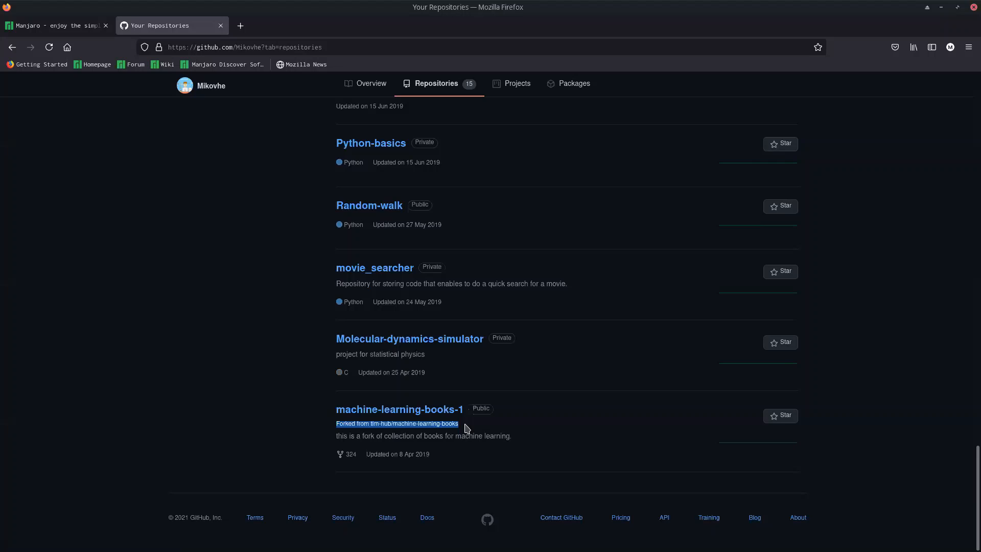
# - Open the forked machine-learning-books-1 repository from the bottom of the list
pyautogui.click(399, 409)
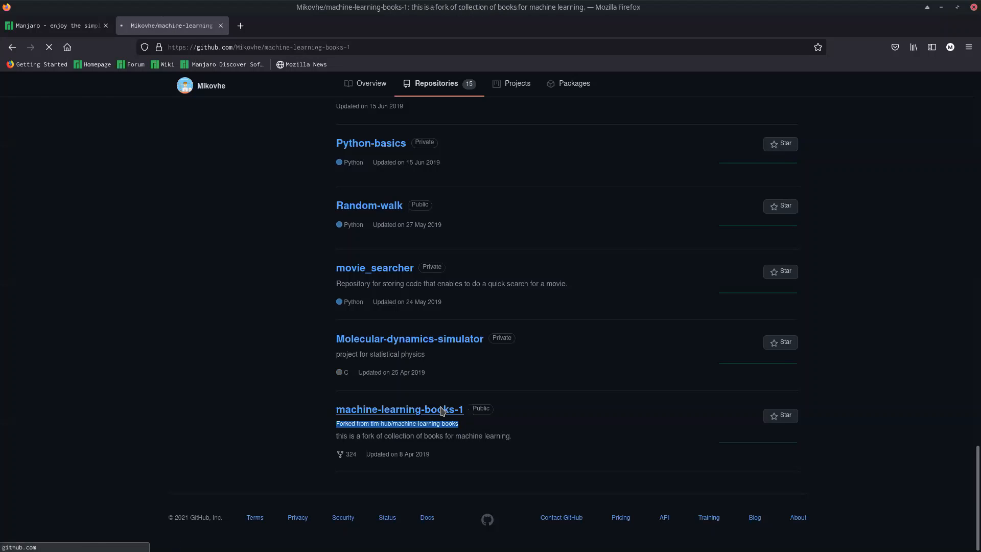
pyautogui.click(399, 409)
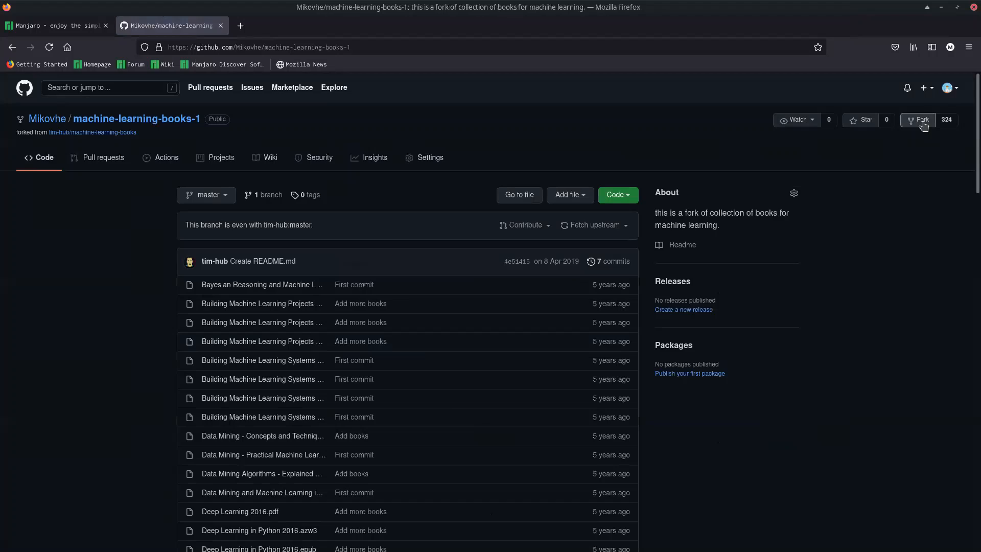
pyautogui.moveTo(924, 139)
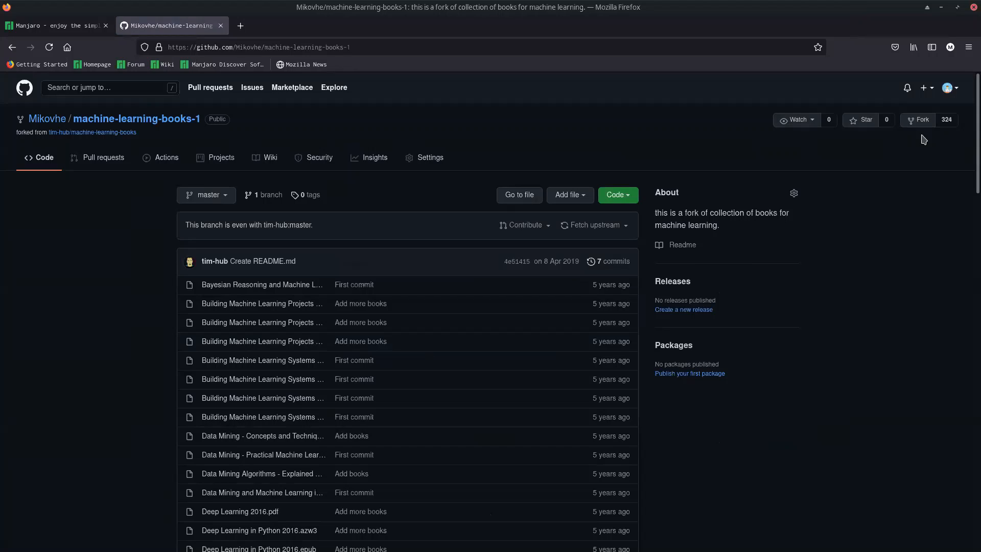
pyautogui.moveTo(208, 270)
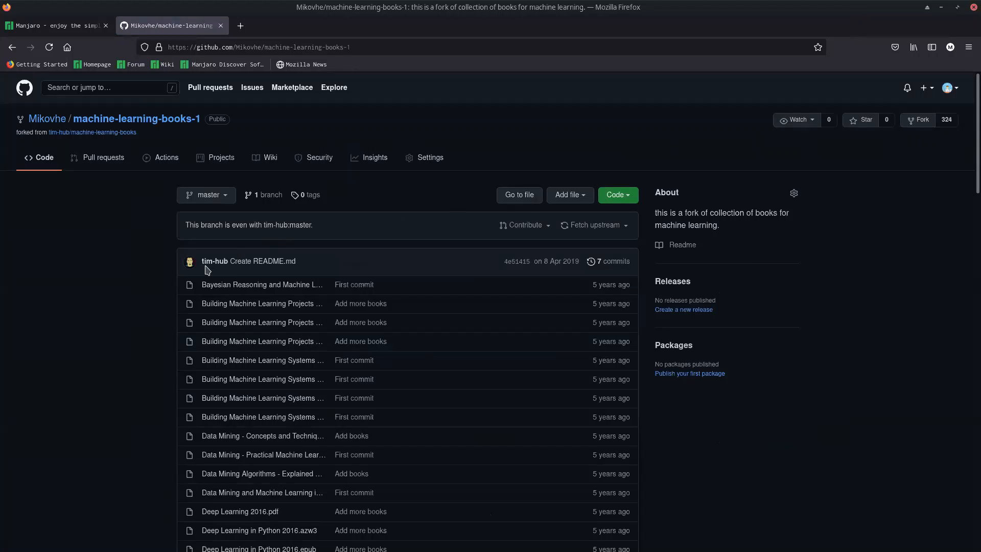
pyautogui.moveTo(217, 268)
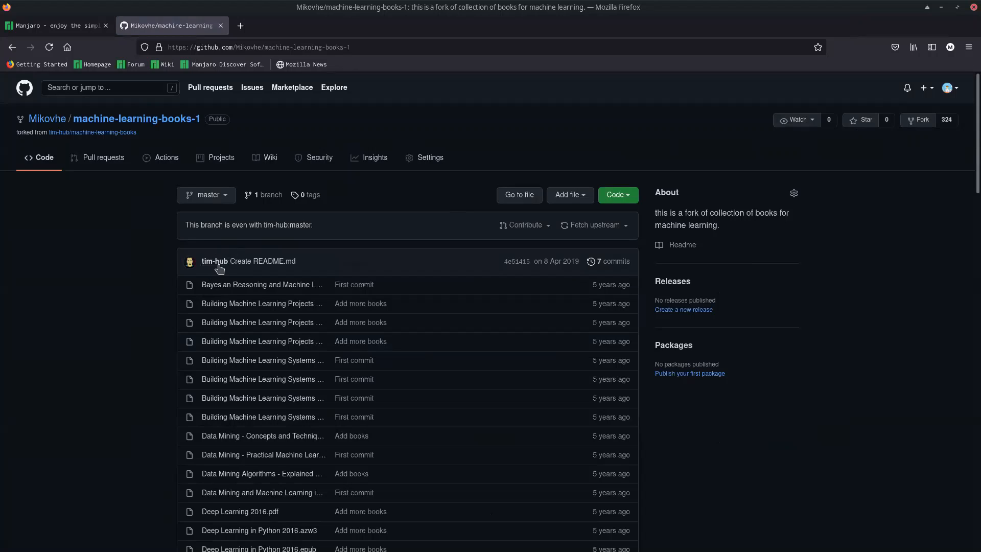
pyautogui.moveTo(215, 261)
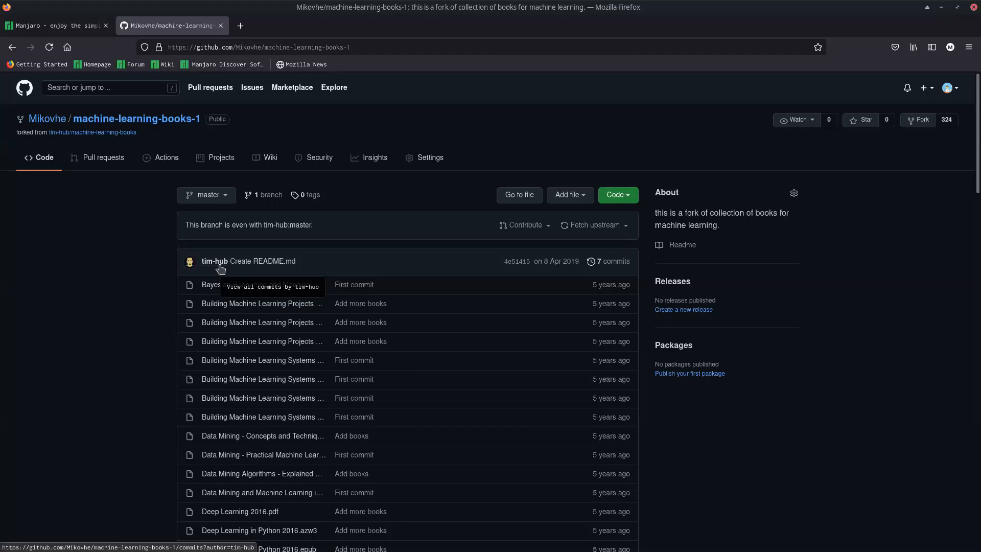
pyautogui.moveTo(399, 188)
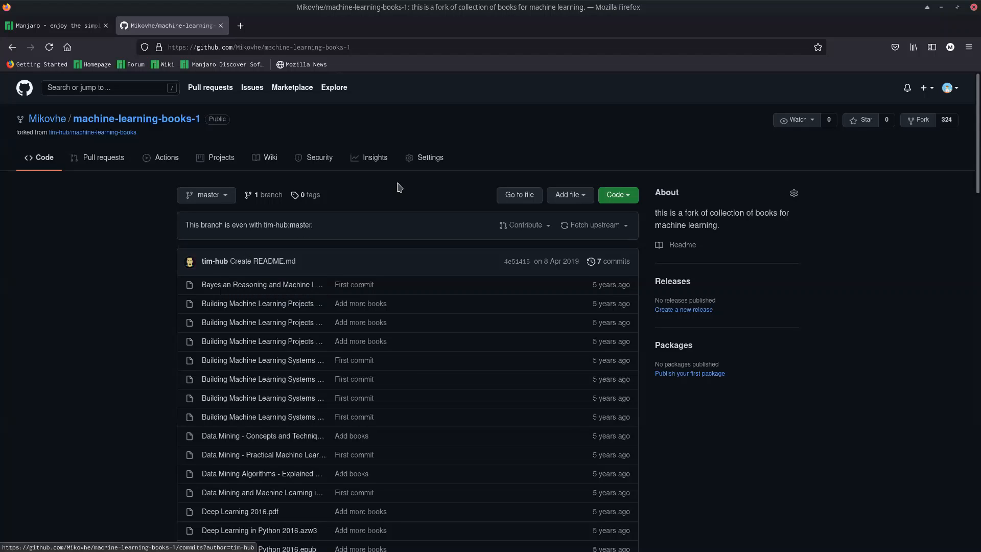
pyautogui.moveTo(517, 183)
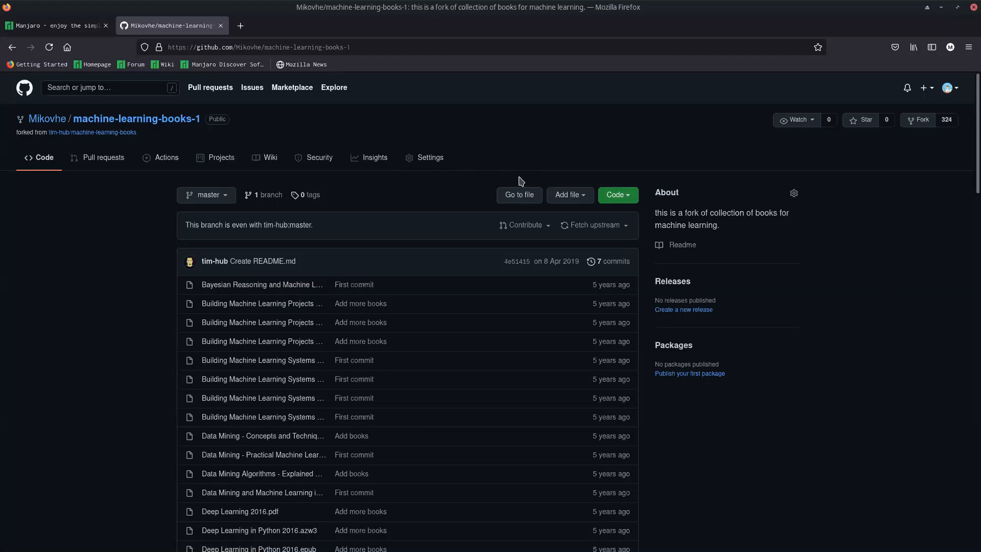
pyautogui.moveTo(435, 171)
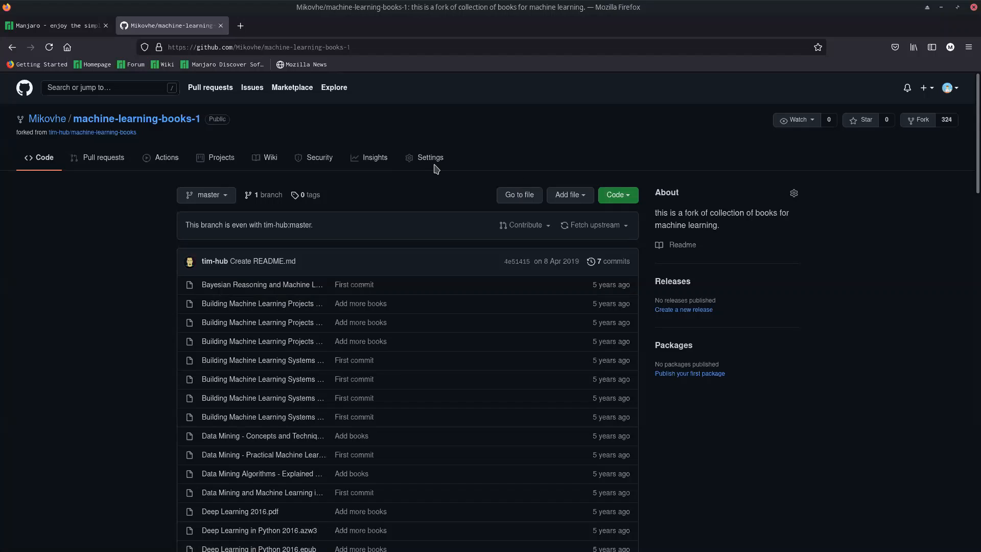
pyautogui.moveTo(88, 266)
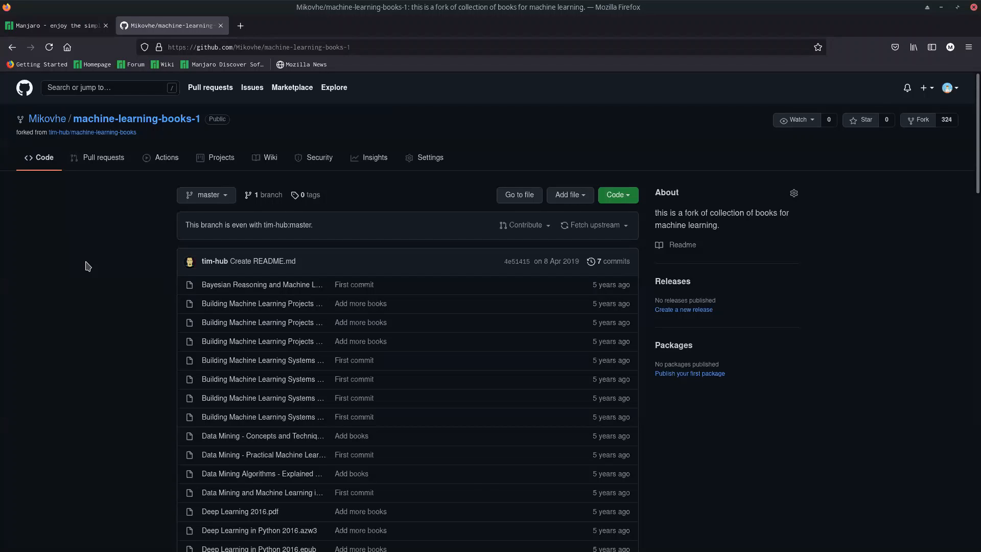
pyautogui.moveTo(249, 175)
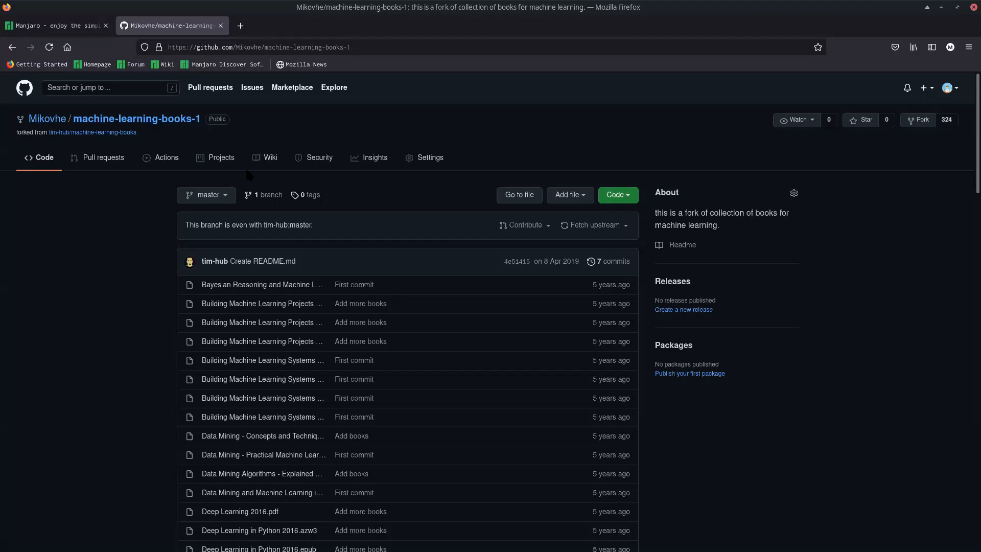
pyautogui.moveTo(542, 152)
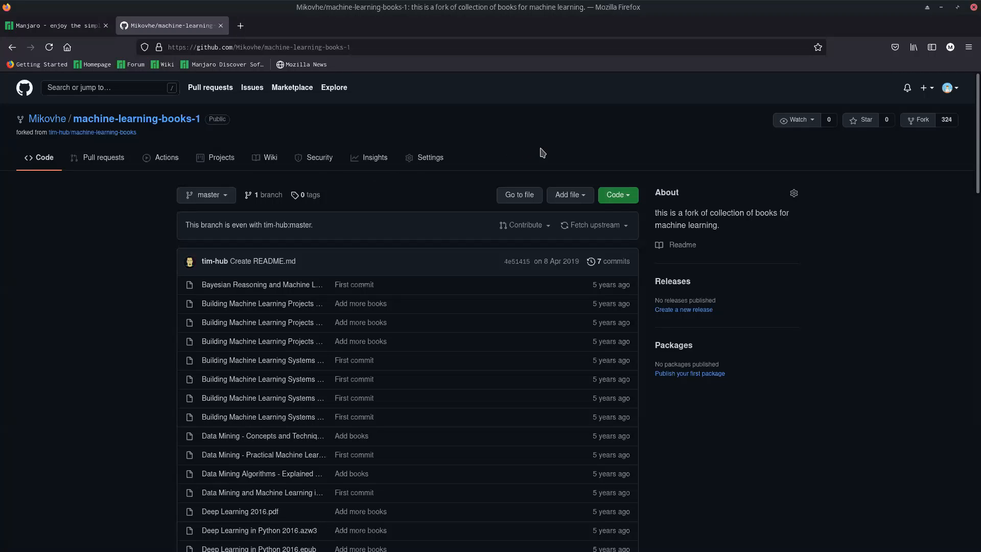
pyautogui.moveTo(519, 155)
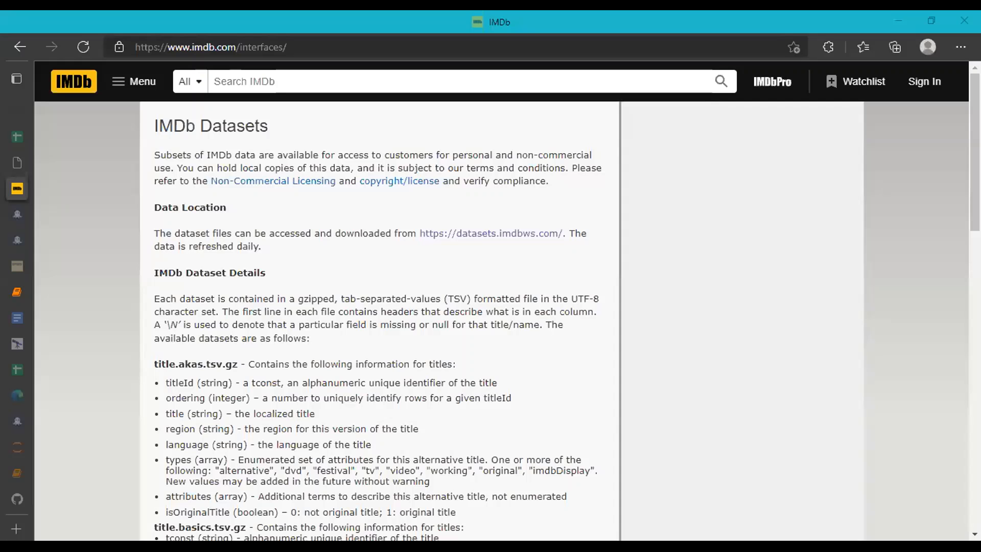
pyautogui.moveTo(51, 257)
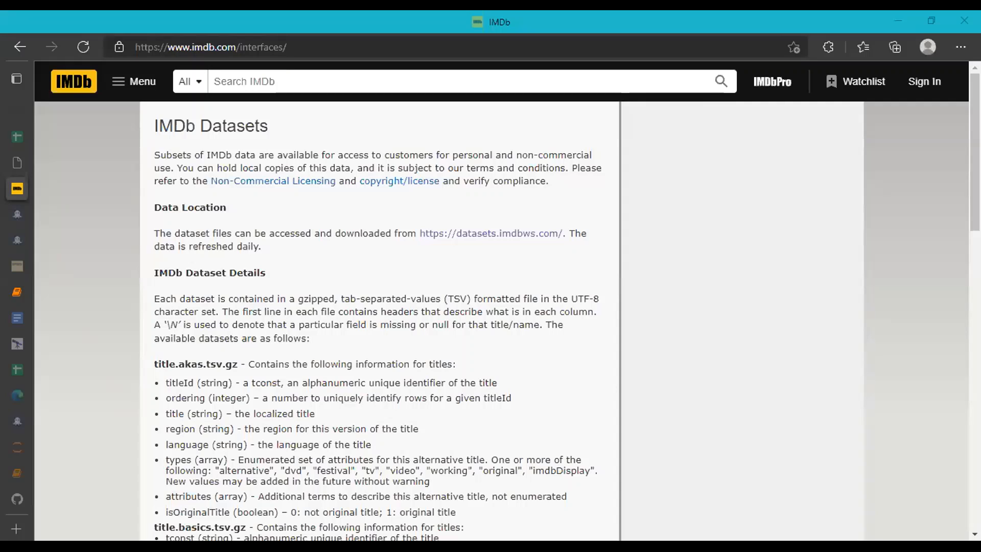
pyautogui.moveTo(322, 363)
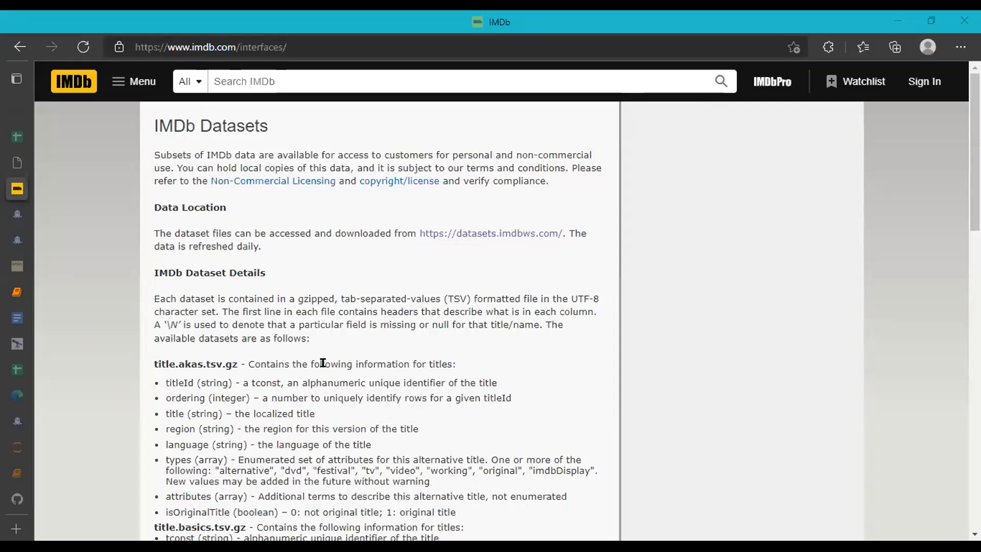
pyautogui.moveTo(753, 456)
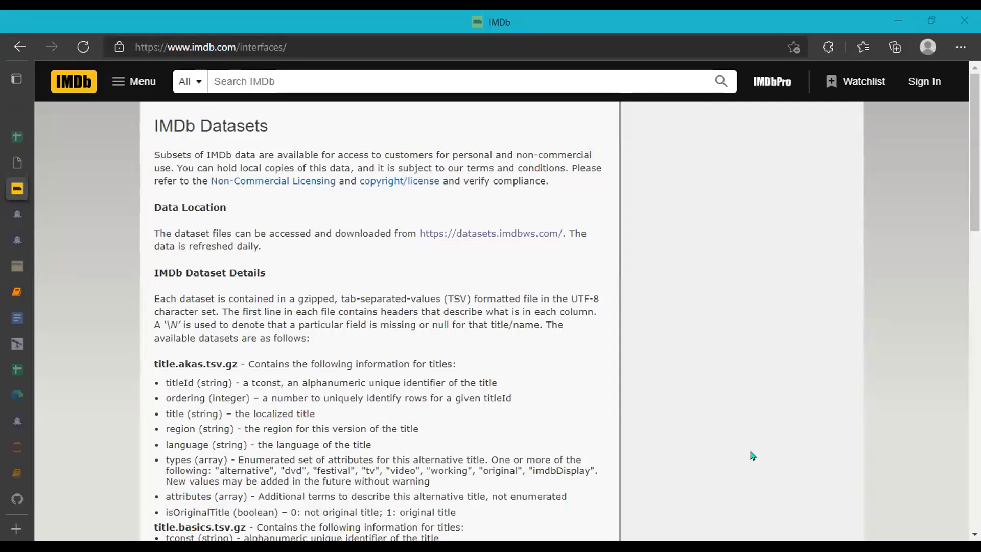